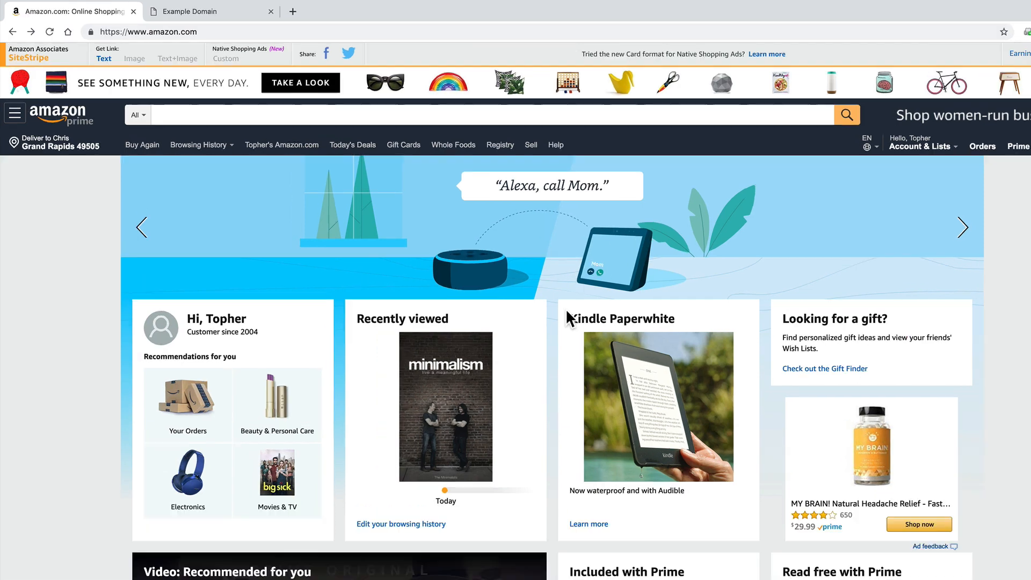
- Zoom in and reveal amazon.com's 'Connection is secure' details via the padlock icon
key(ctrl+plus)
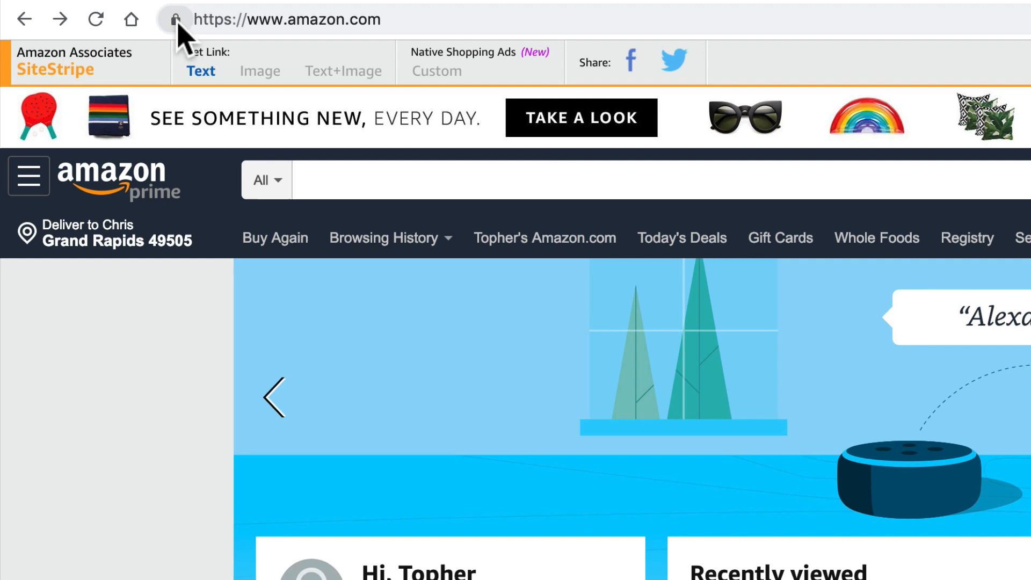
click(175, 20)
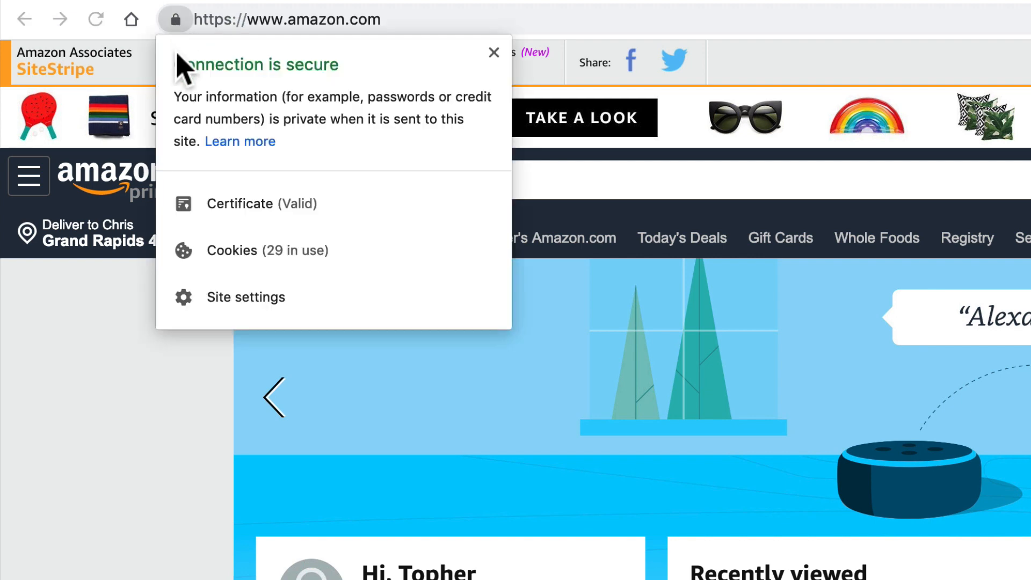
mouse_move(335, 86)
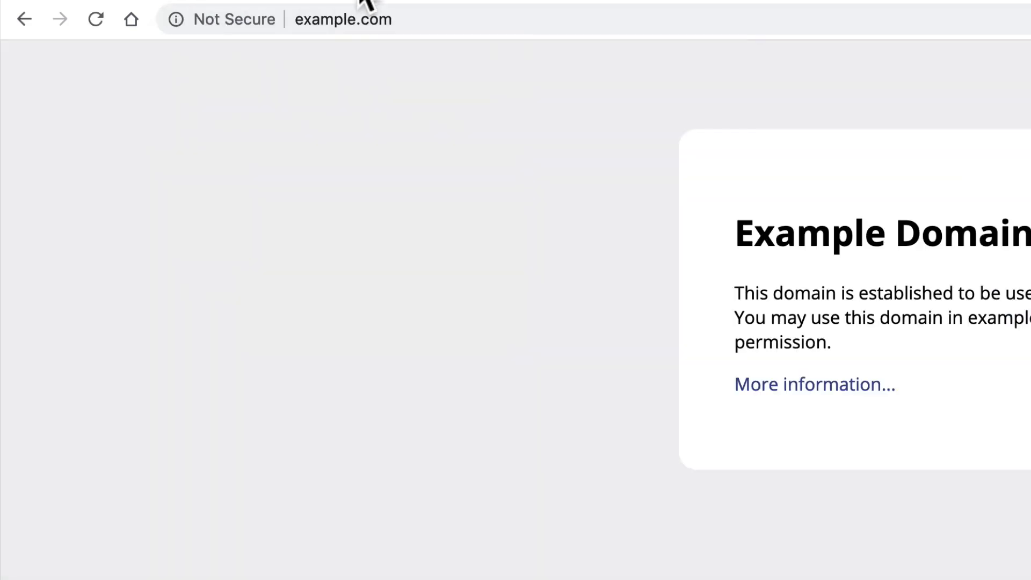
mouse_move(323, 59)
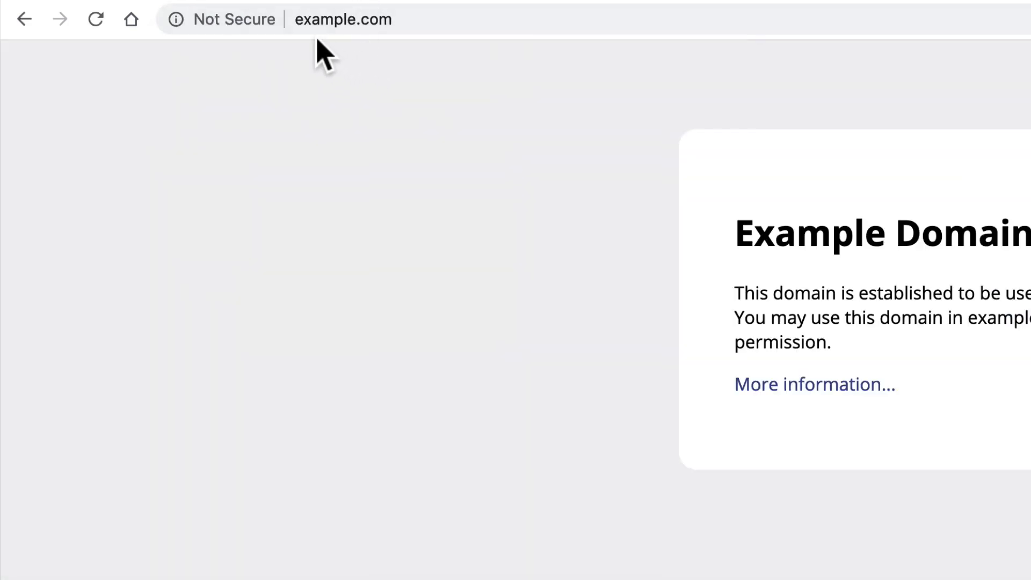
mouse_move(292, 19)
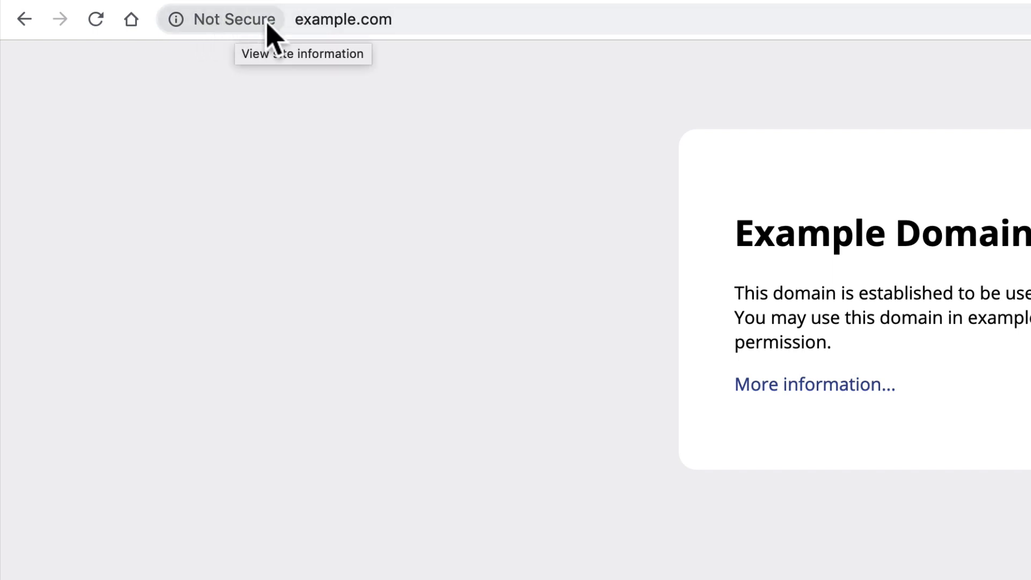
mouse_move(243, 34)
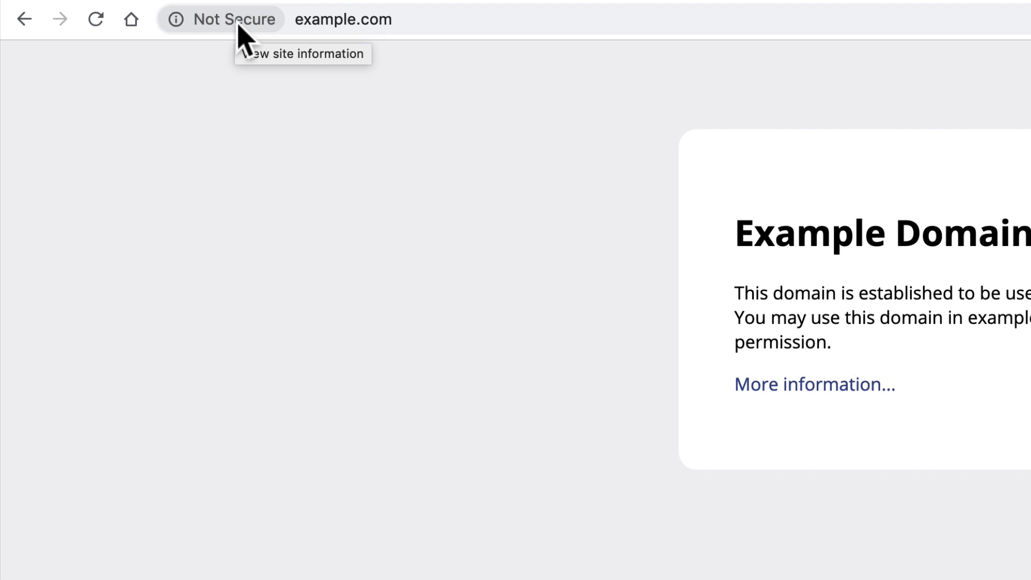
mouse_move(183, 39)
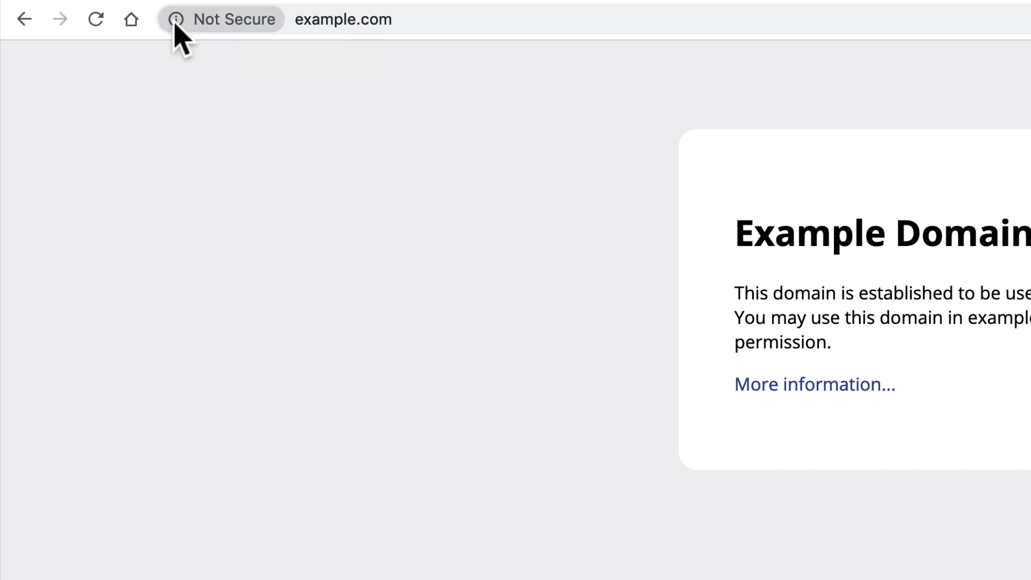
click(175, 20)
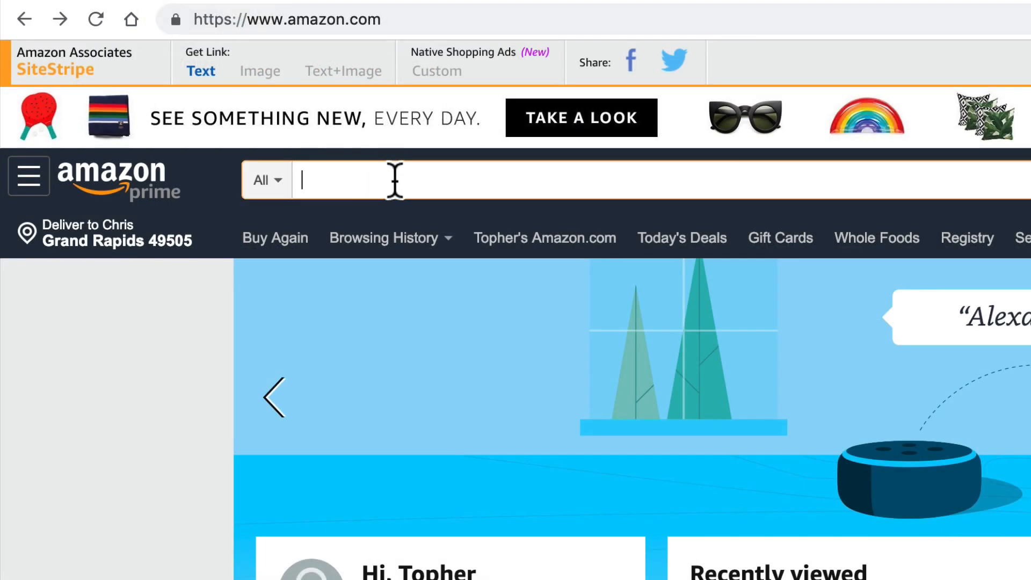
- Enter 'movies' in Amazon's search box
text(m)
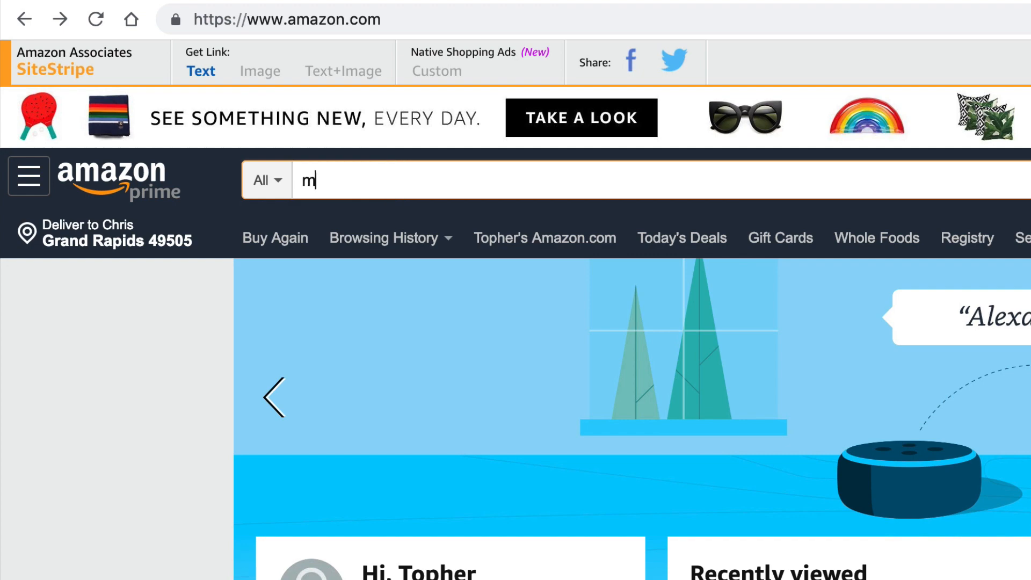
text(ovies)
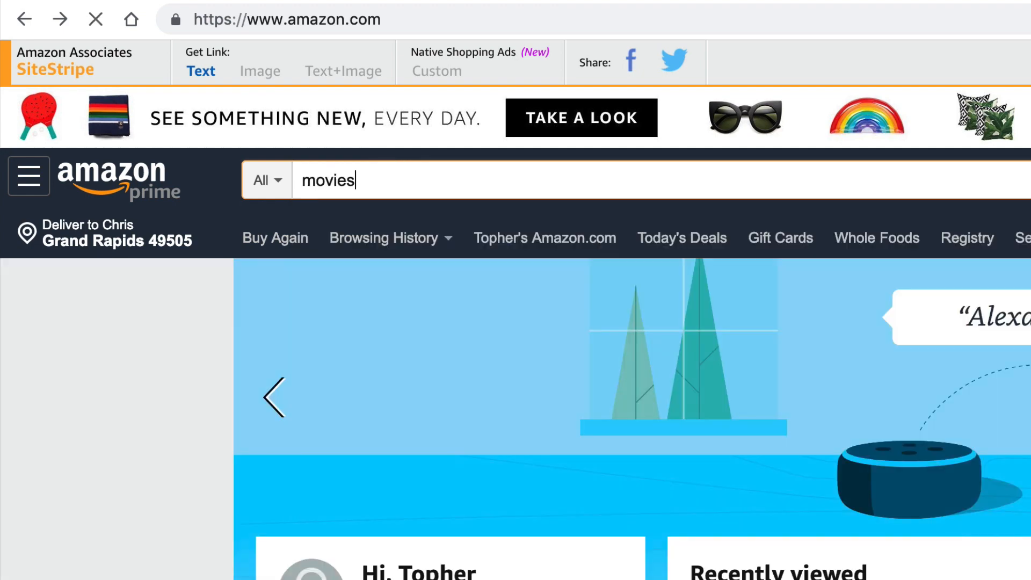